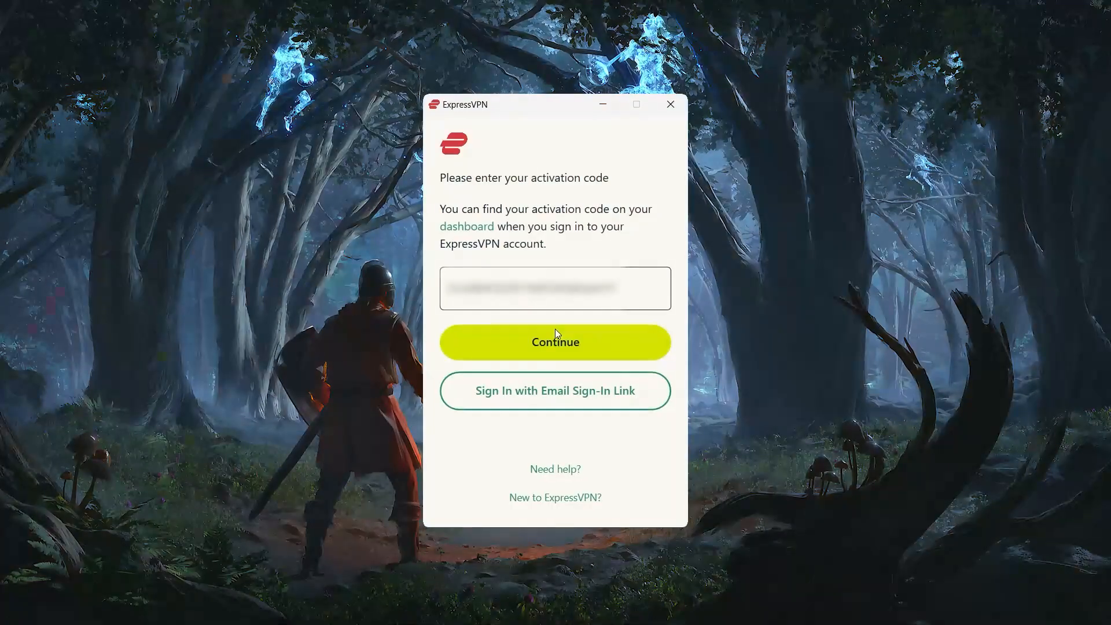
Submit the activation code and decline sharing crash reports and diagnostics.
left_click(555, 342)
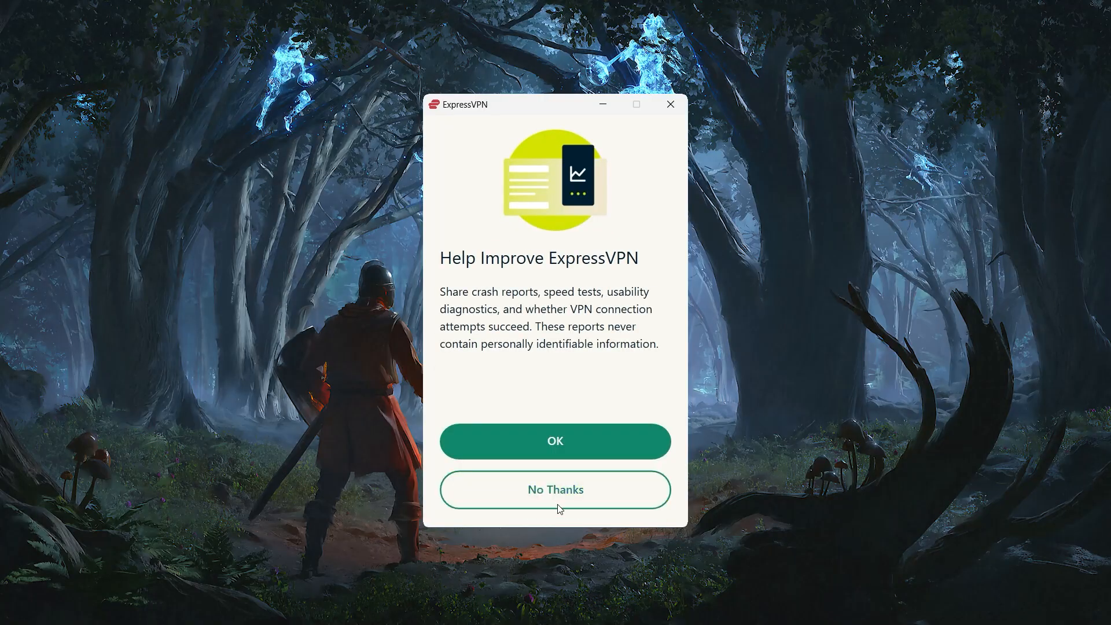
left_click(554, 489)
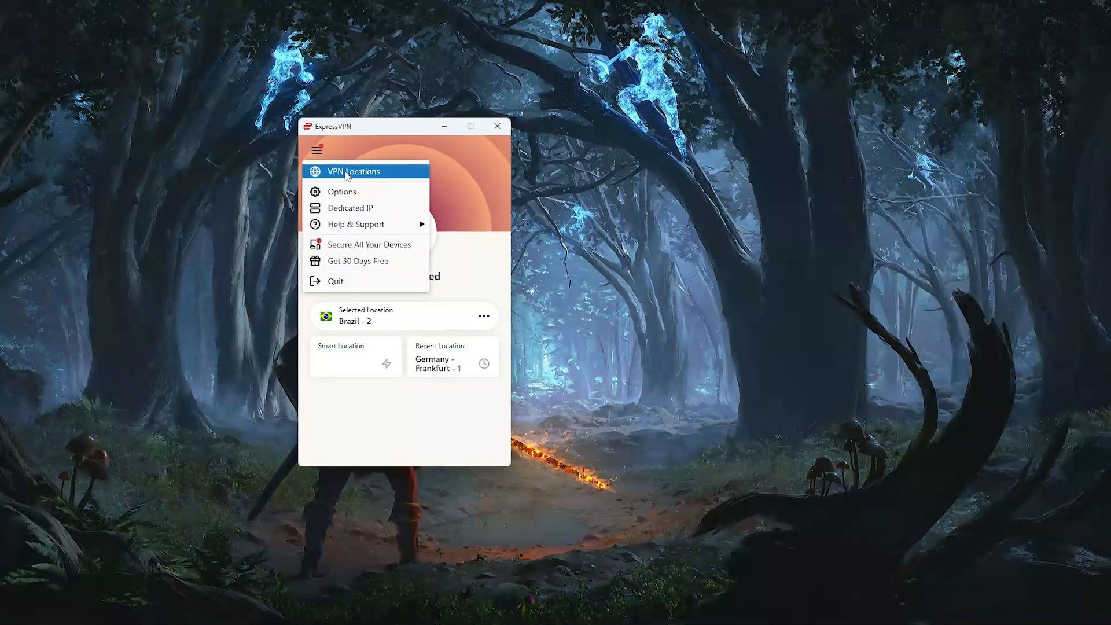
Show all VPN locations with the Americas region expanded.
left_click(354, 171)
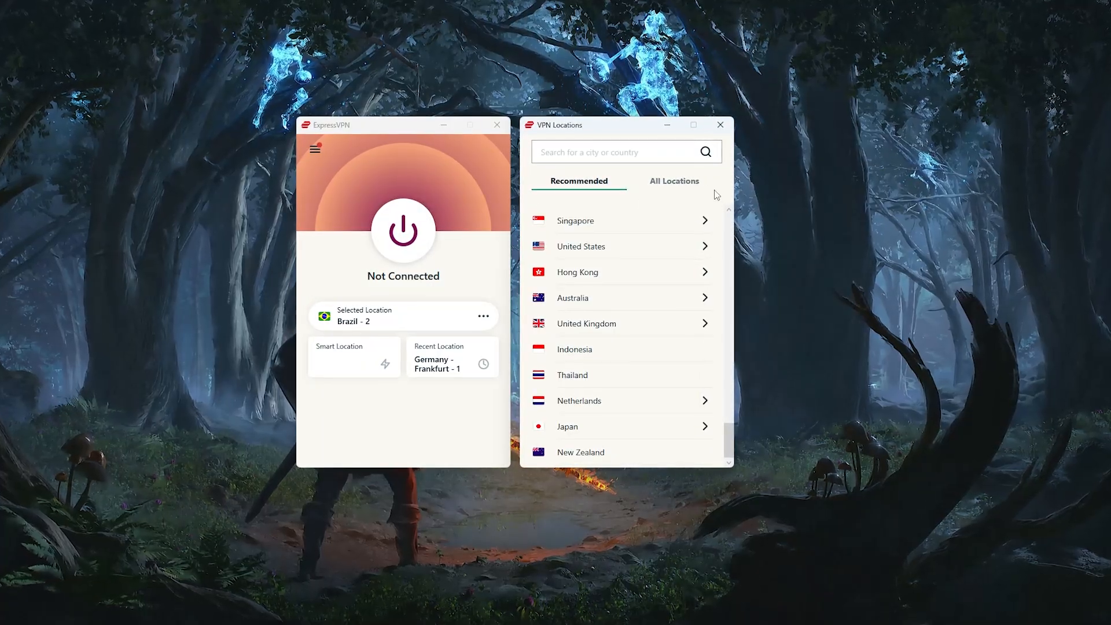
left_click(673, 180)
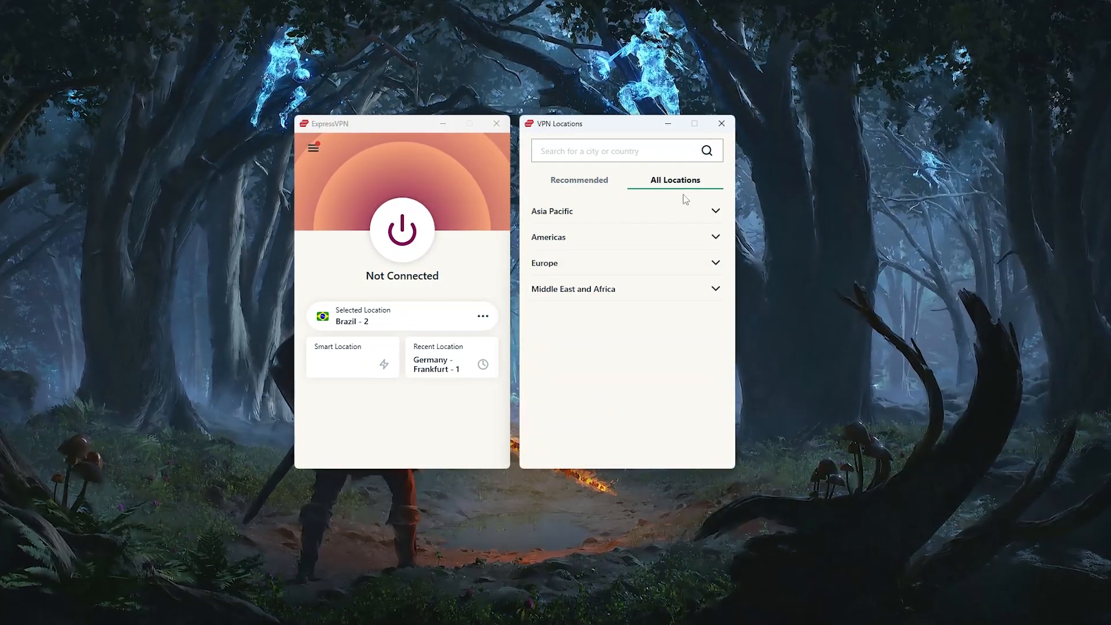
left_click(715, 210)
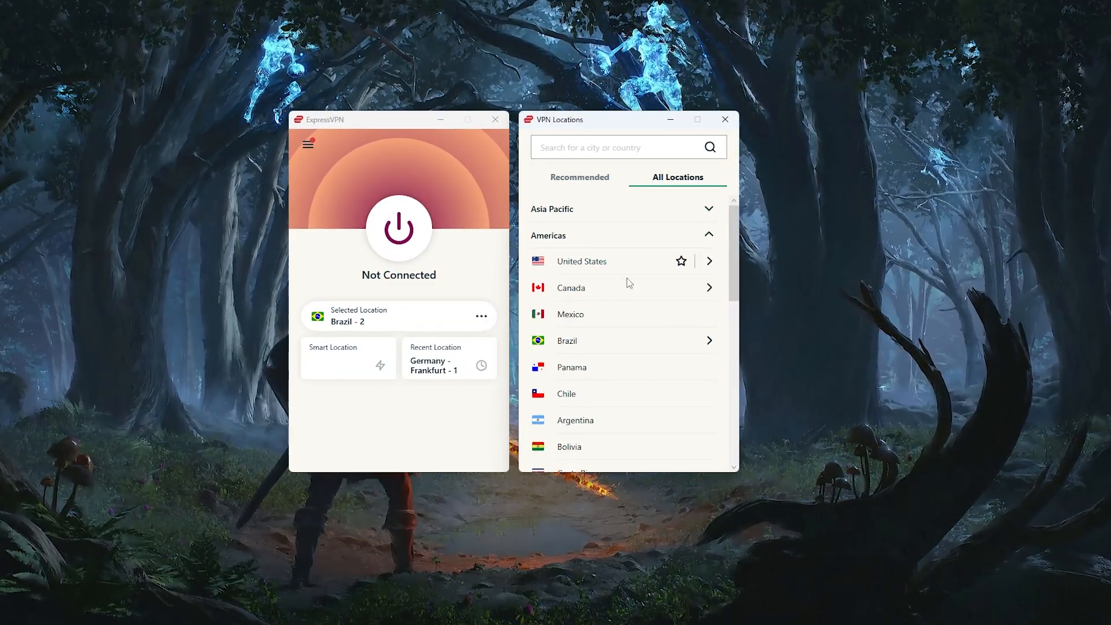
left_click(566, 340)
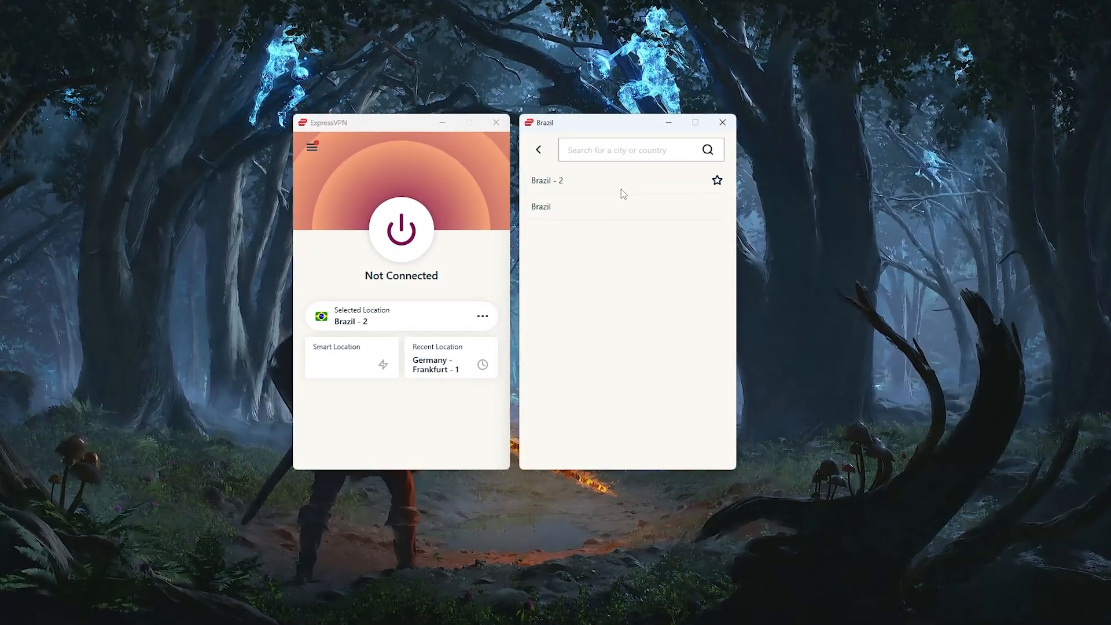
left_click(400, 230)
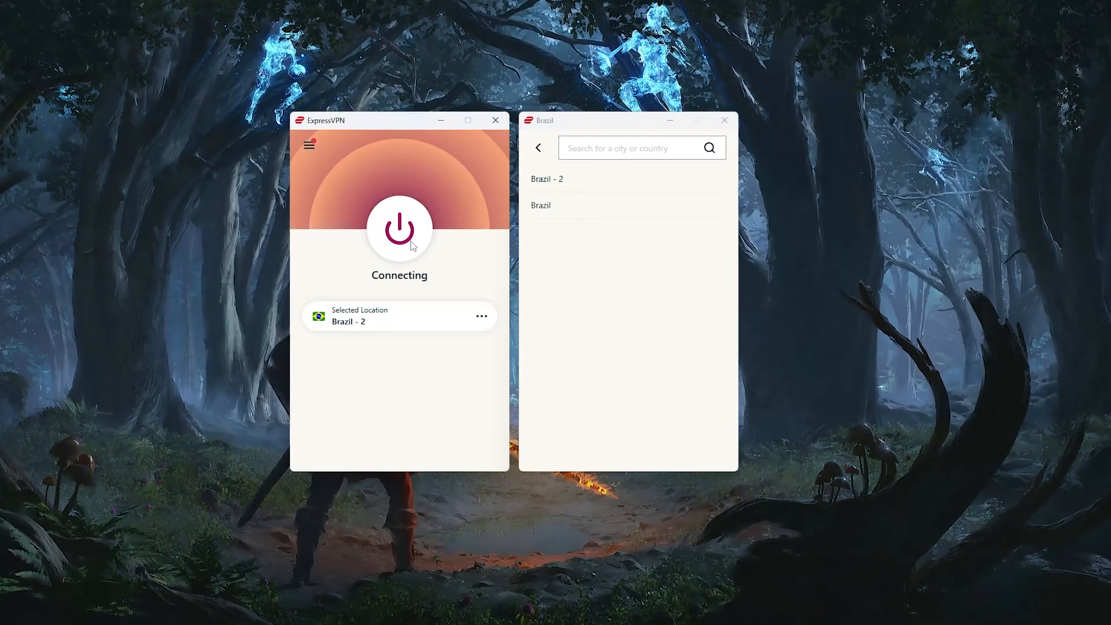